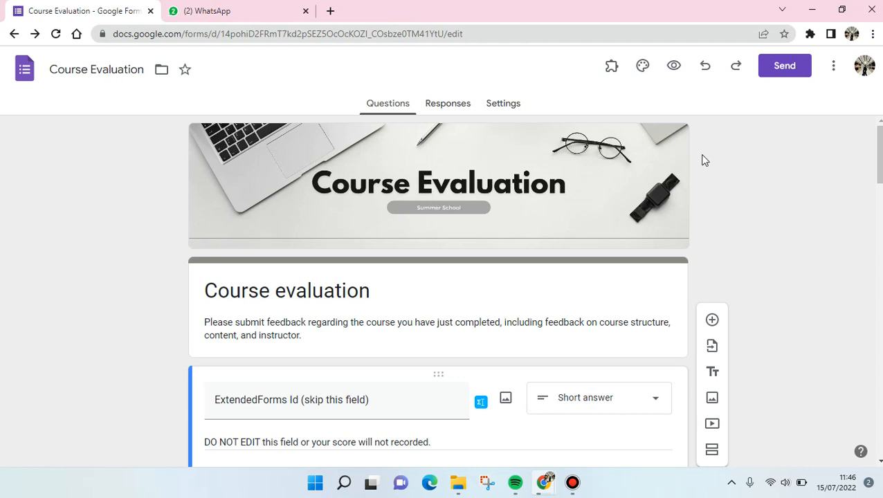
mouse_move(704, 162)
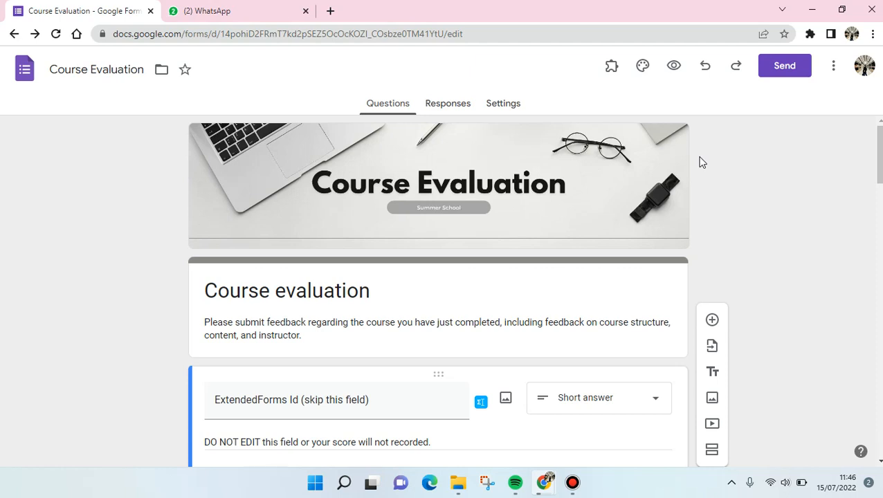
mouse_move(3, 340)
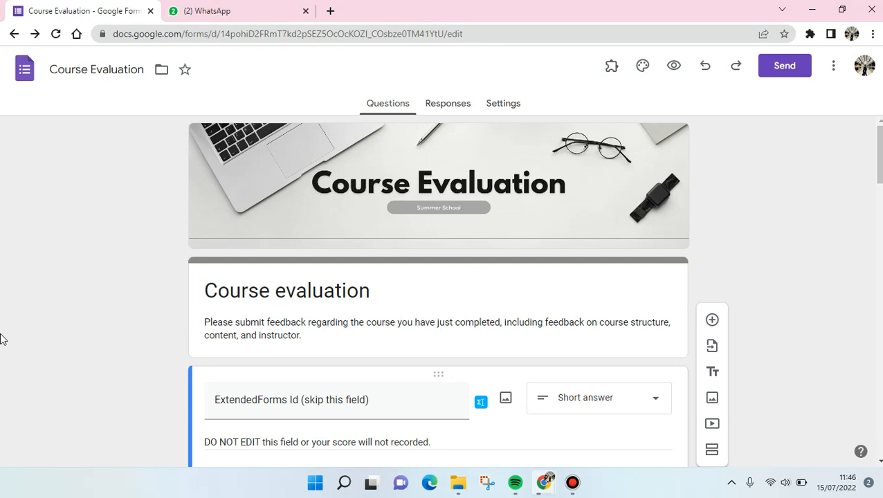
Choose Add collaborators from the Course Evaluation form's More menu.
scroll(down, 3)
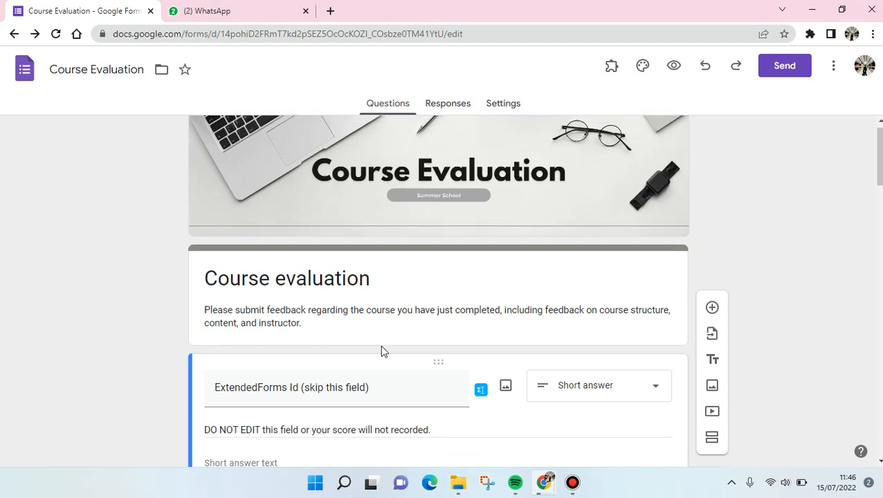
scroll(down, 3)
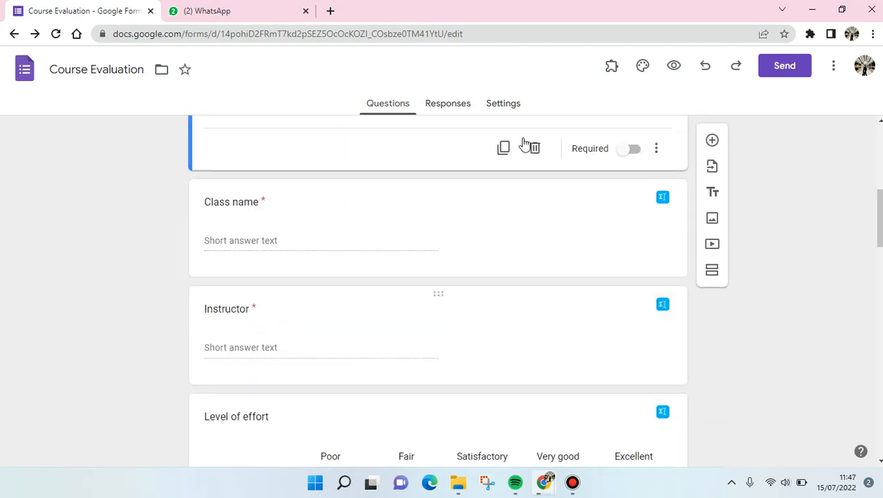
mouse_move(556, 290)
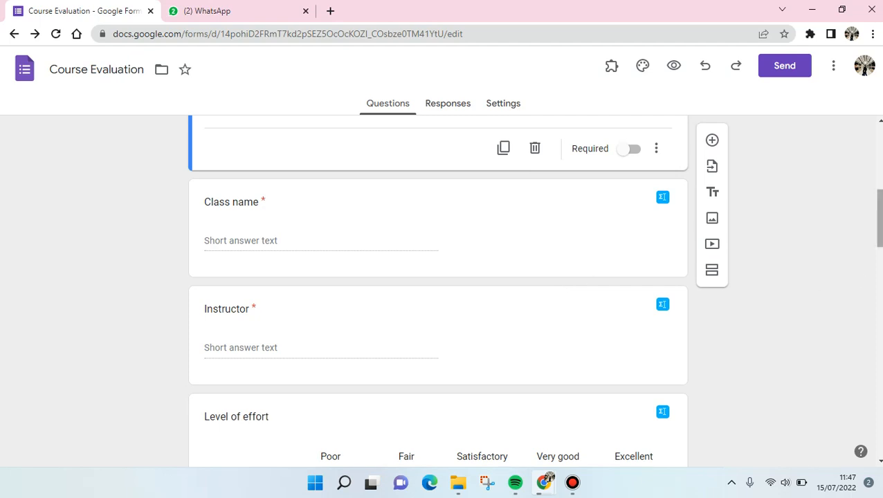
mouse_move(845, 132)
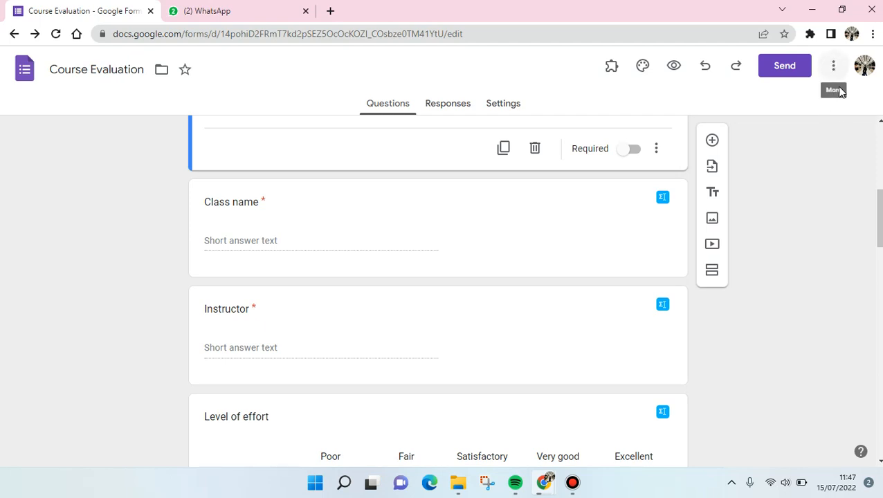
mouse_move(857, 81)
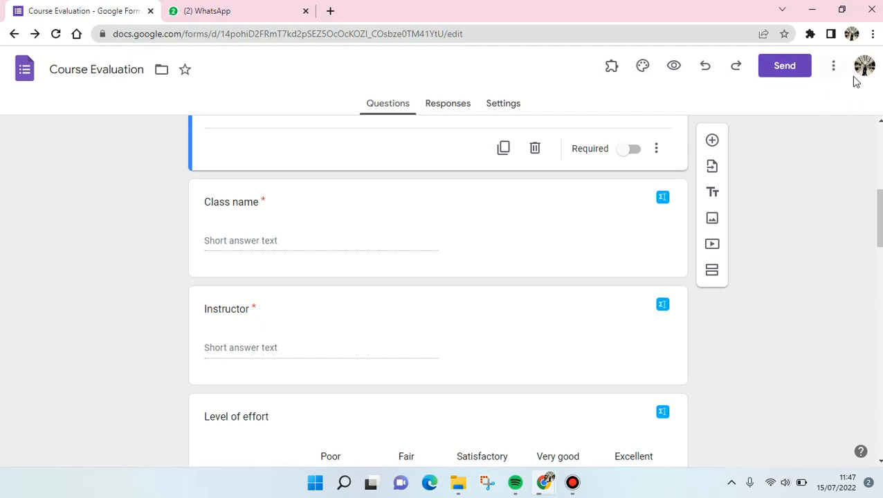
click(833, 66)
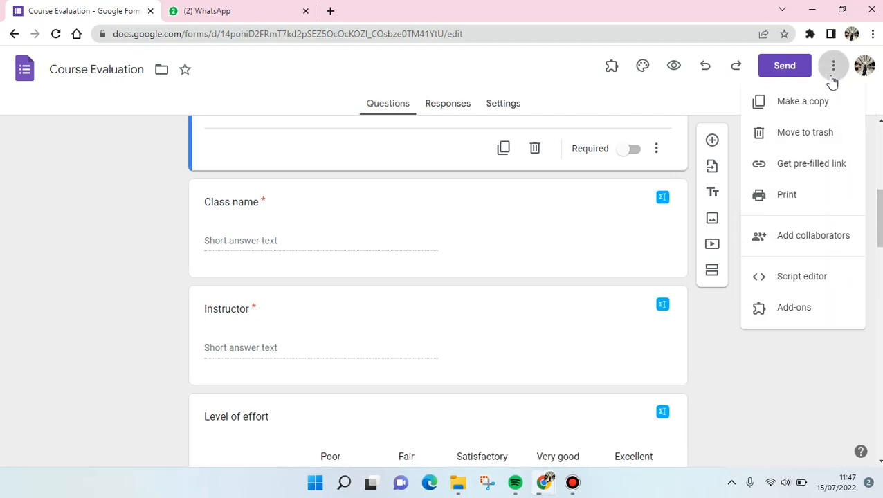
mouse_move(761, 225)
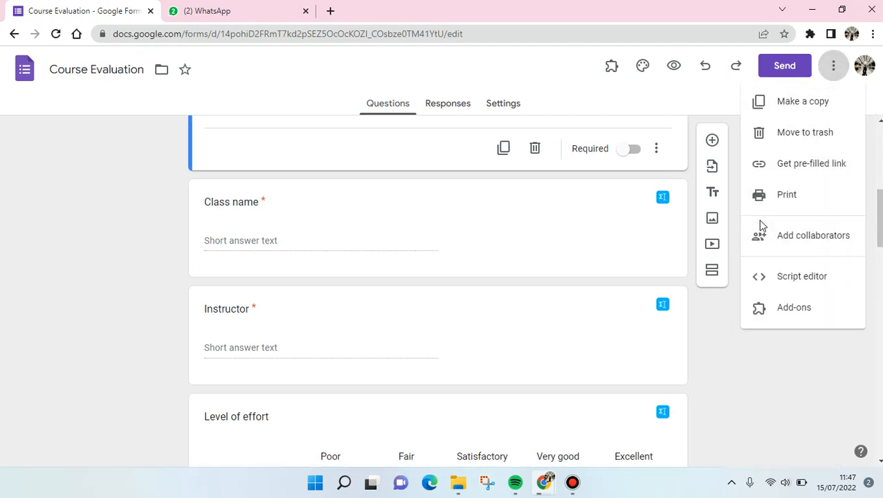
mouse_move(754, 235)
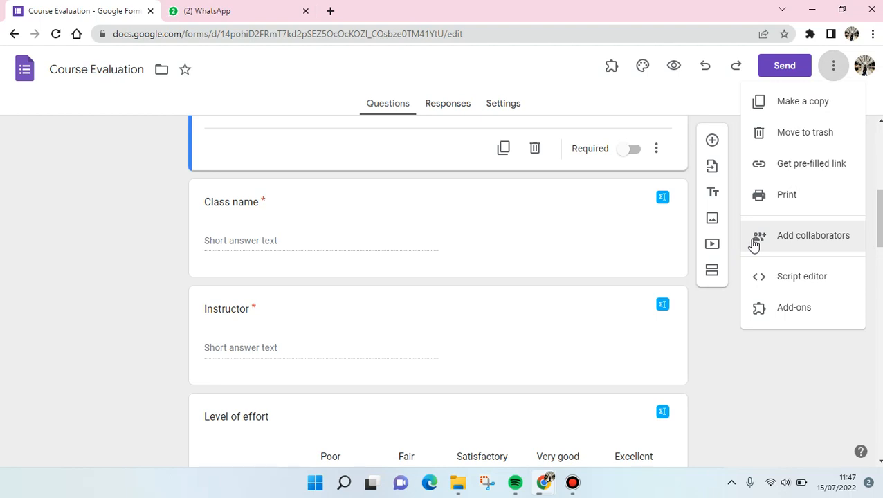
click(813, 235)
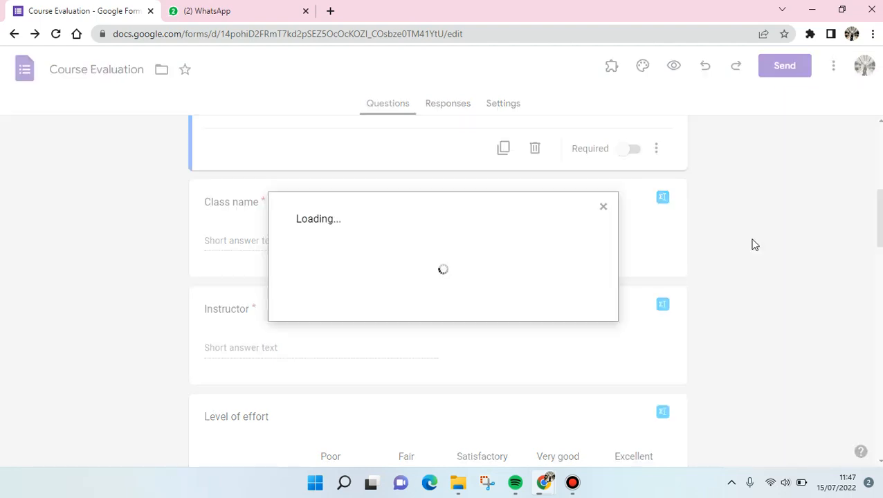
Once the Add editors dialog loads, focus the Add people and groups field.
click(603, 206)
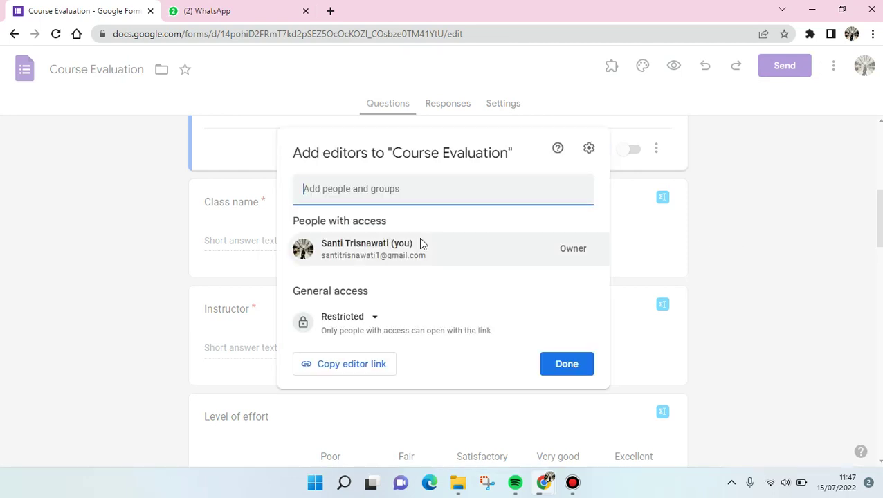
mouse_move(204, 71)
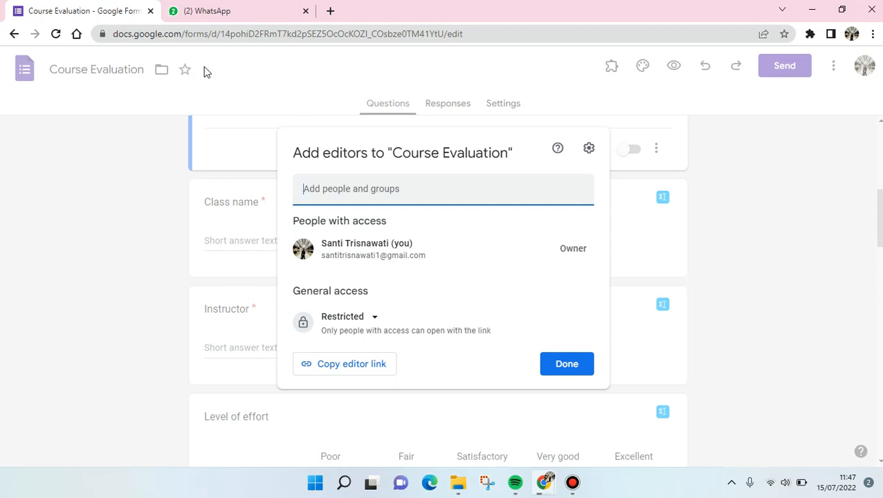
mouse_move(230, 360)
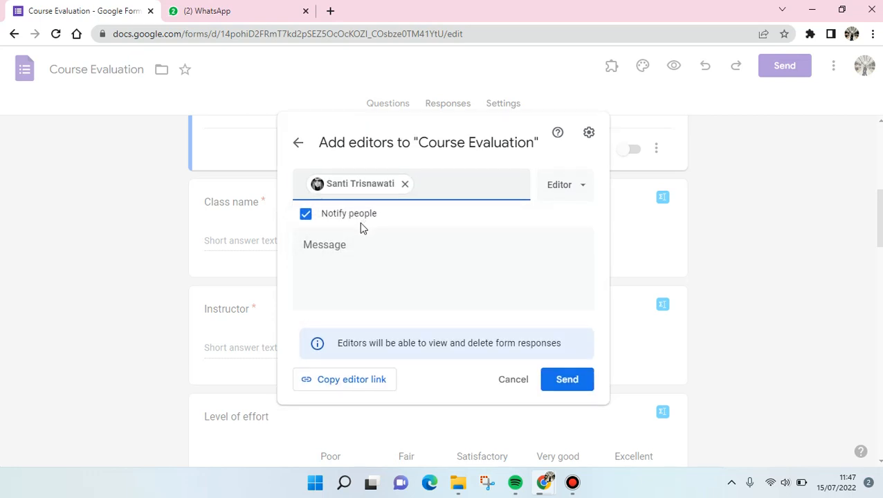
mouse_move(587, 201)
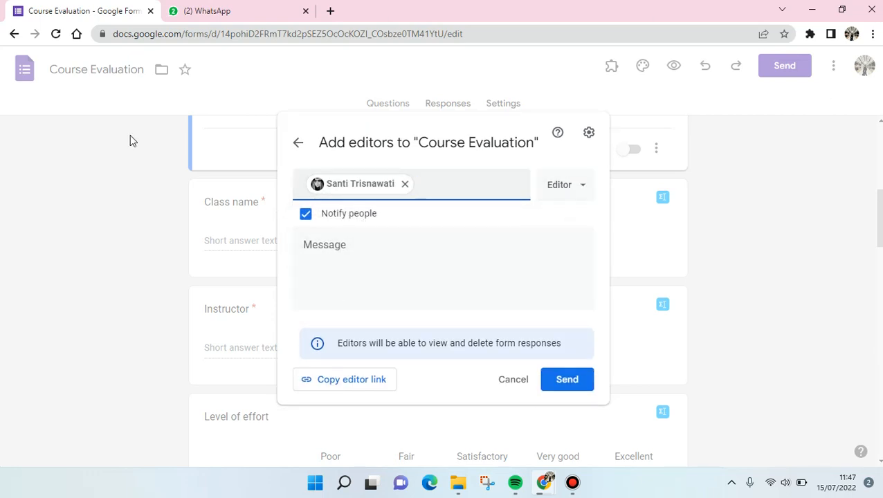
click(565, 184)
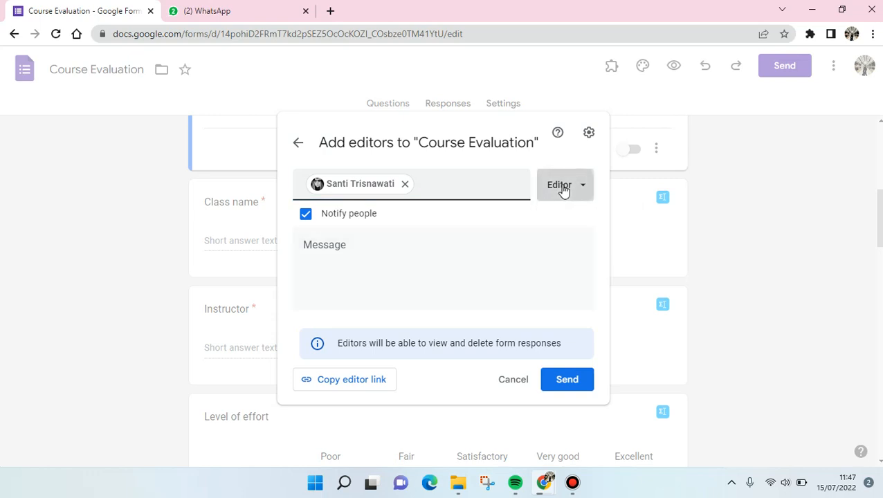
click(565, 185)
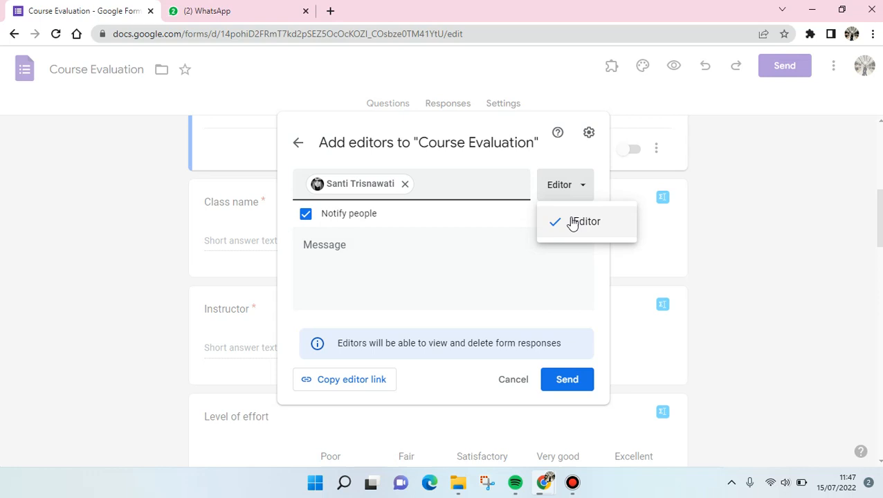
mouse_move(508, 218)
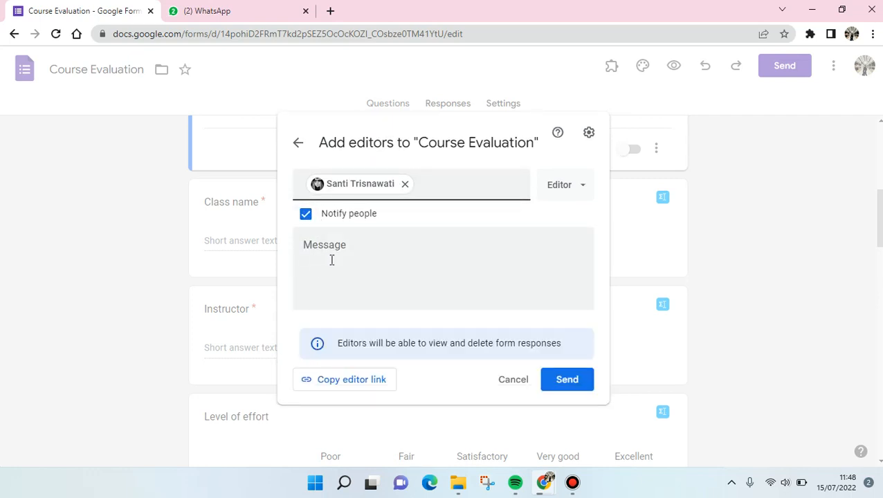
mouse_move(600, 357)
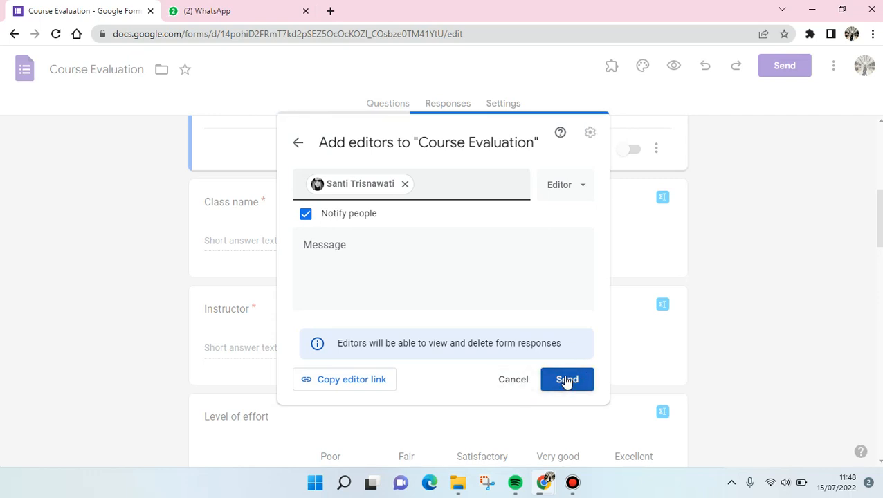
click(567, 379)
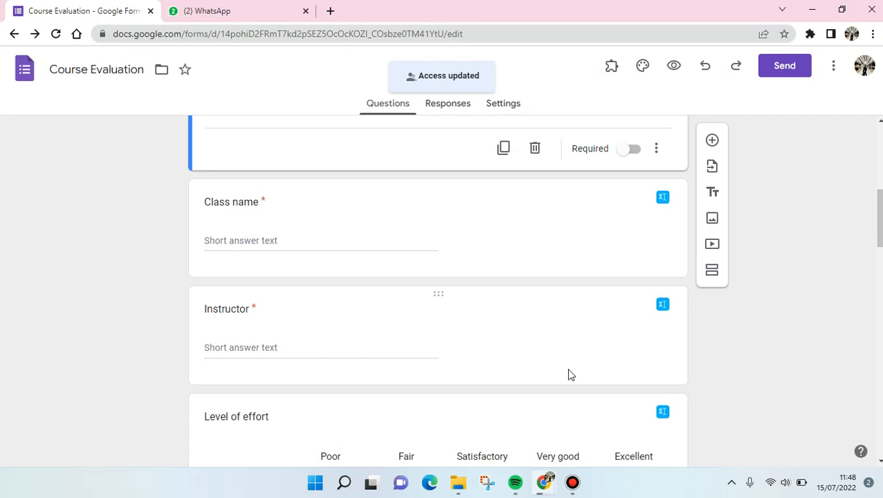
mouse_move(446, 64)
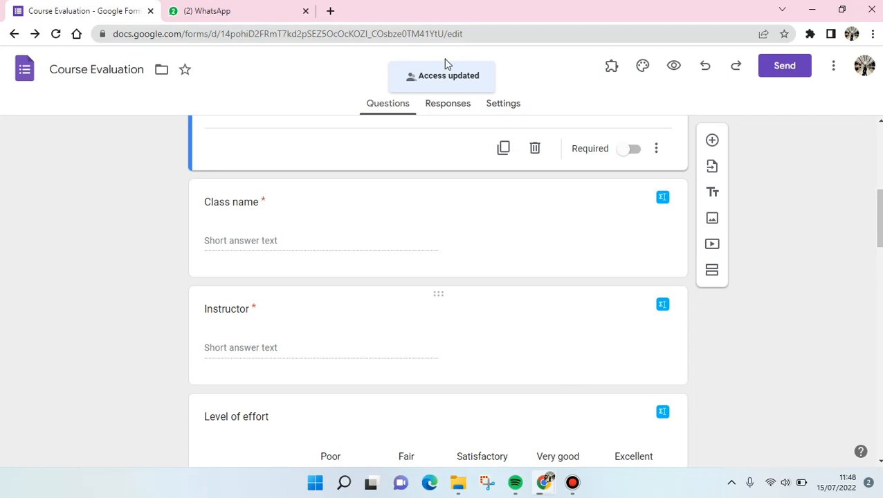
mouse_move(447, 22)
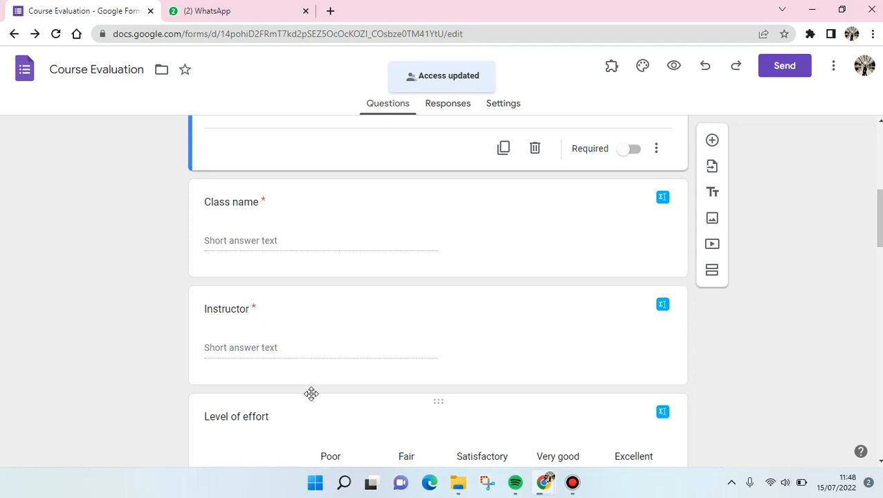
mouse_move(313, 398)
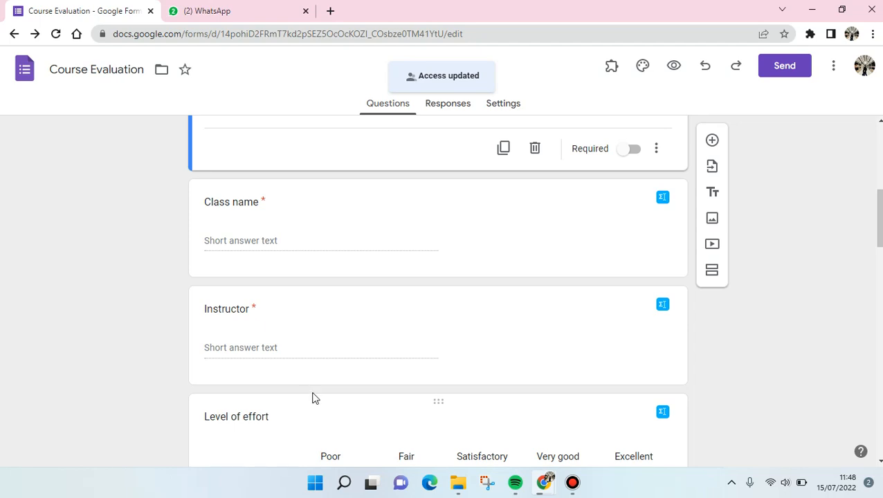